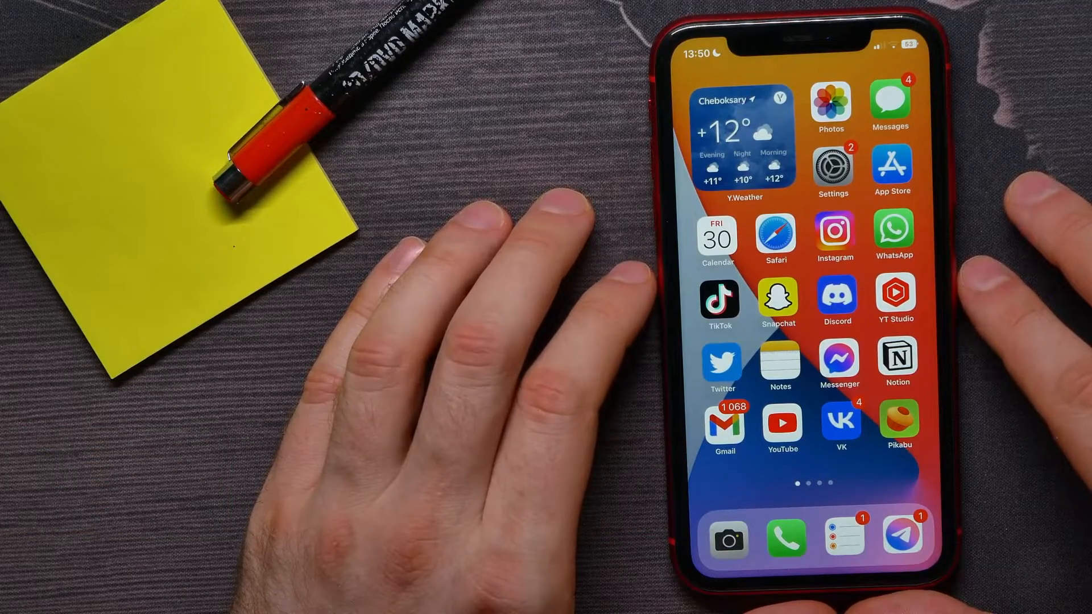
- Launch YouTube from the home screen and browse down the Home feed
{"action": "left_click", "coordinate": [783, 423]}
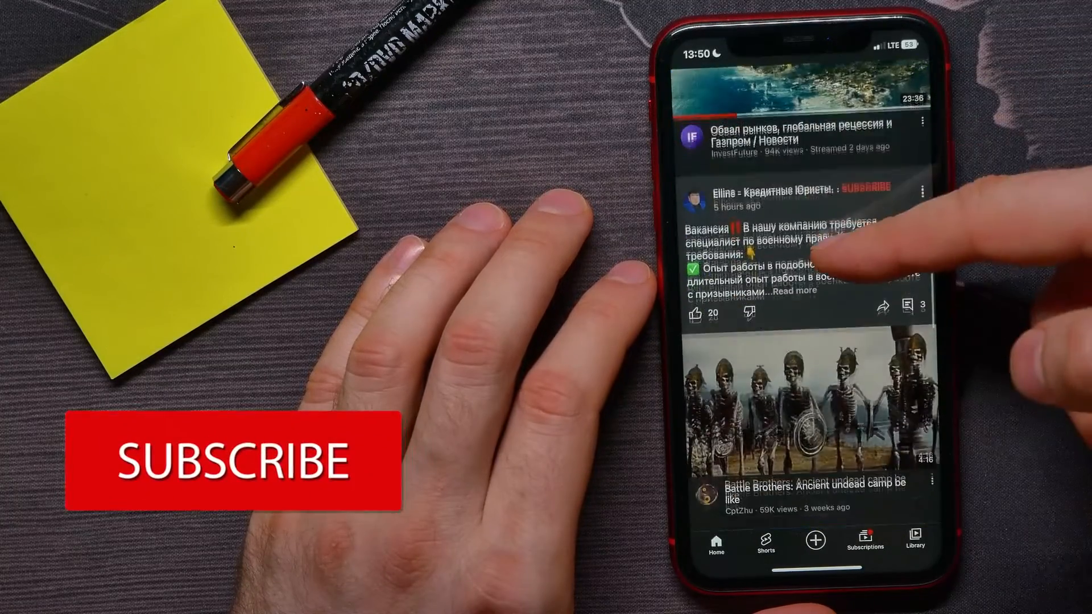
{"action": "scroll", "scroll_direction": "down", "scroll_amount": 3}
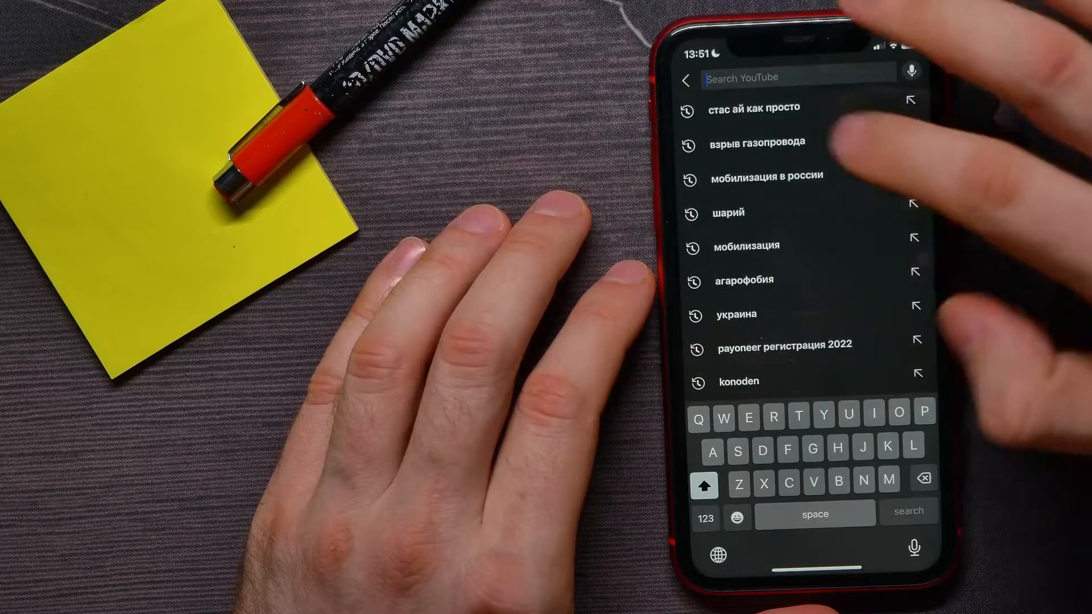
- Rerun the 'стас ай как просто' search, open the Ай, Как Просто! channel and view its Community posts
{"action": "left_click", "coordinate": [749, 107]}
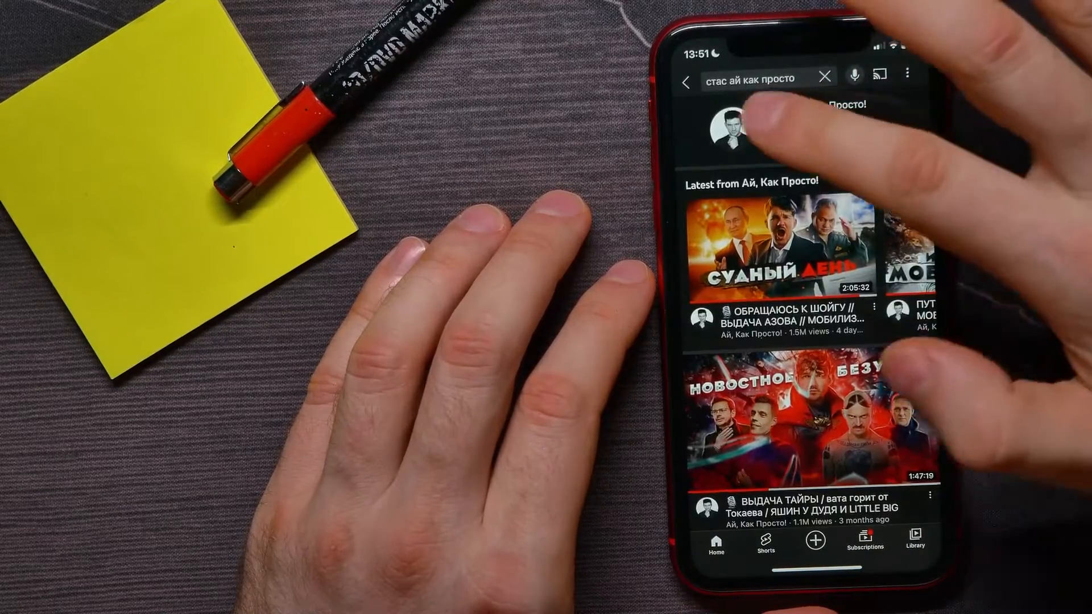
{"action": "left_click", "coordinate": [738, 129]}
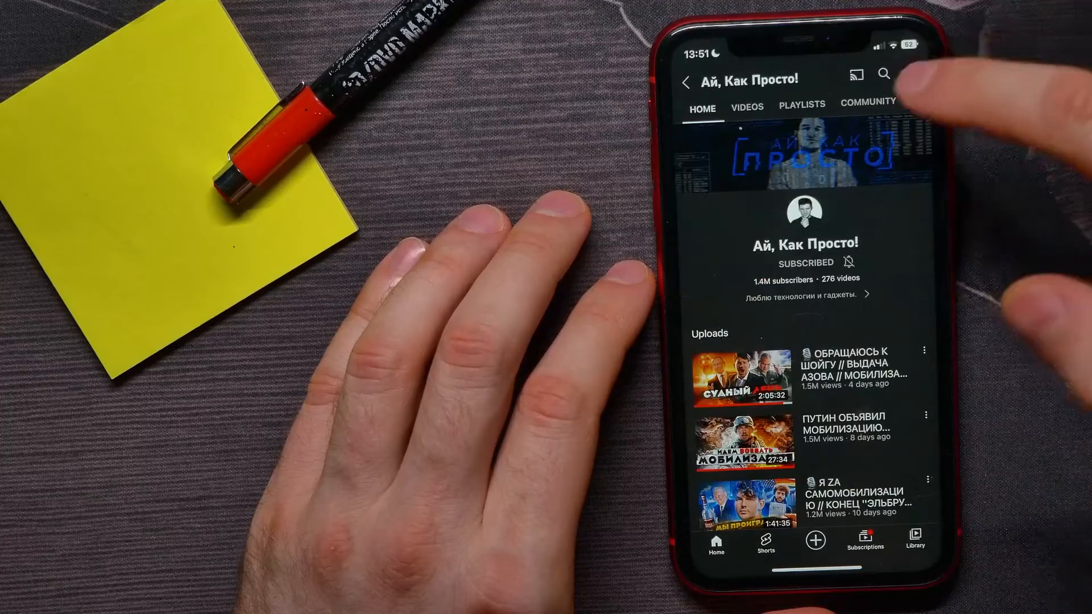
{"action": "left_click", "coordinate": [868, 101]}
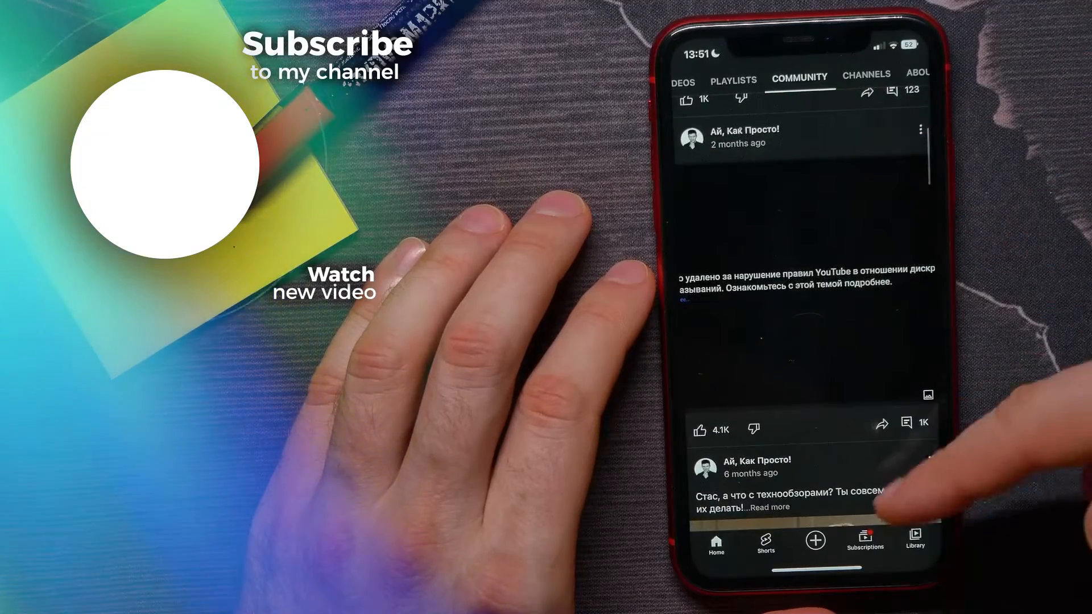
{"action": "scroll", "scroll_direction": "up", "scroll_amount": 3}
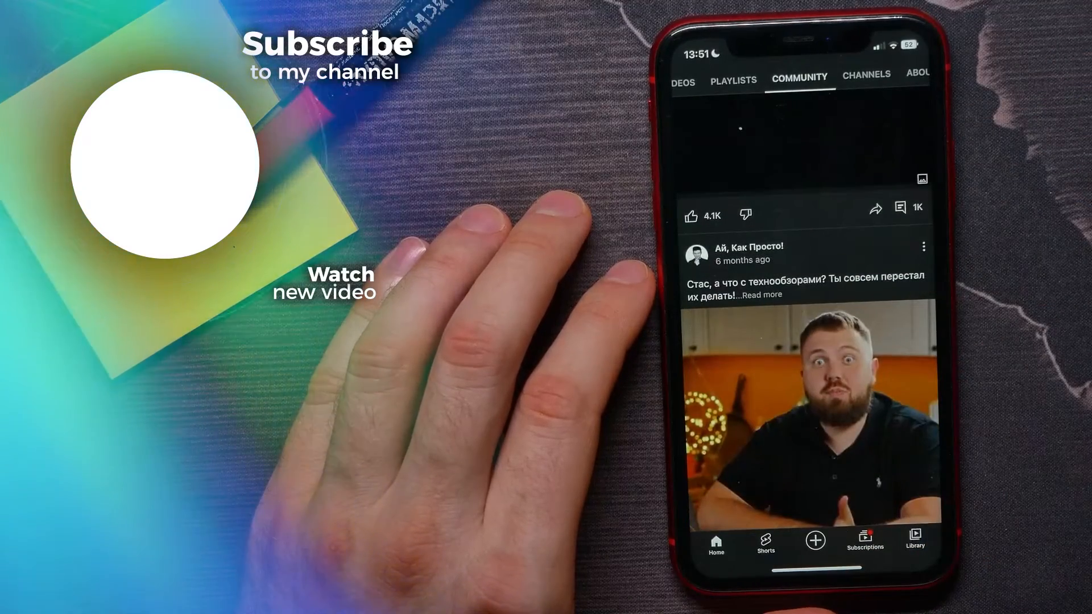